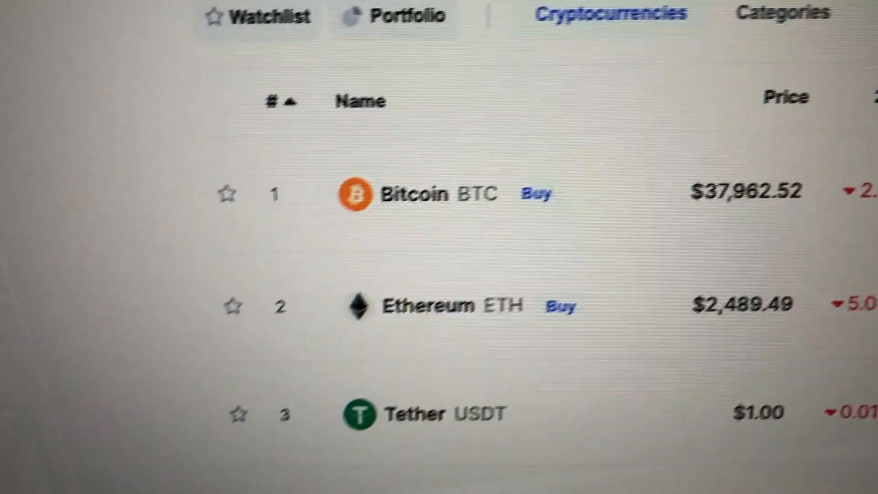
{"action": "scroll", "scroll_direction": "up", "scroll_amount": 3}
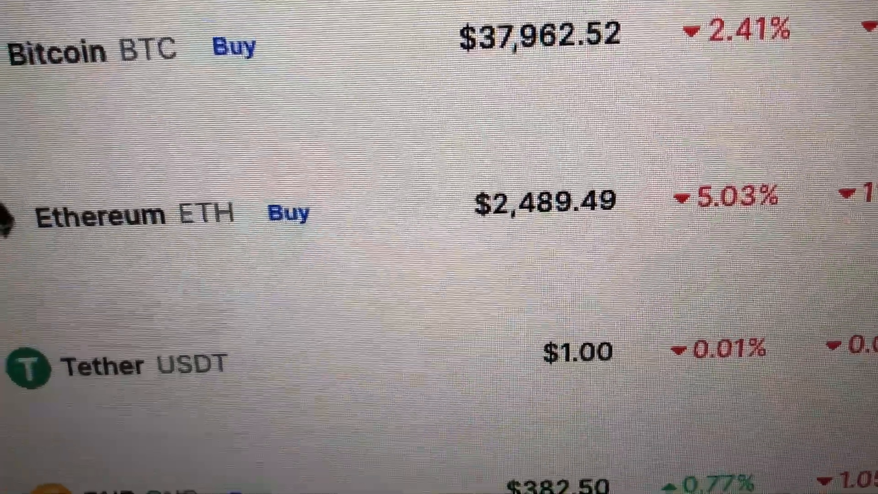
{"action": "scroll", "scroll_direction": "down", "scroll_amount": 3}
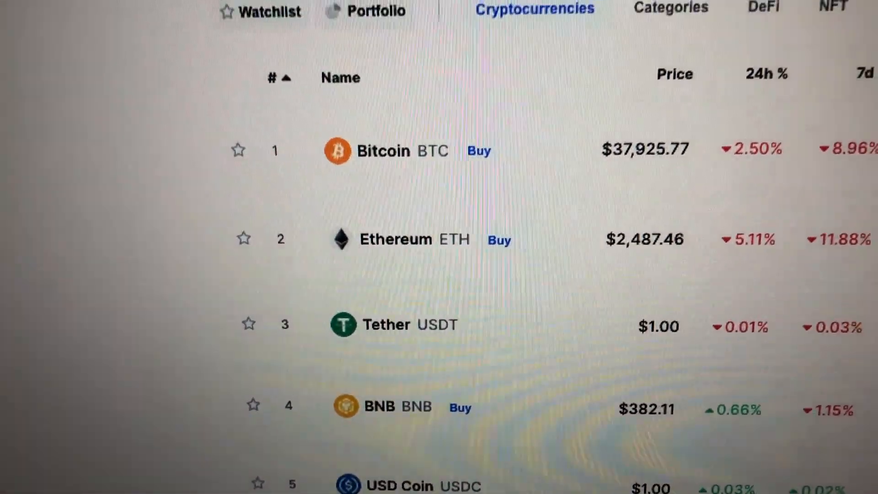
{"action": "scroll", "scroll_direction": "down", "scroll_amount": 3}
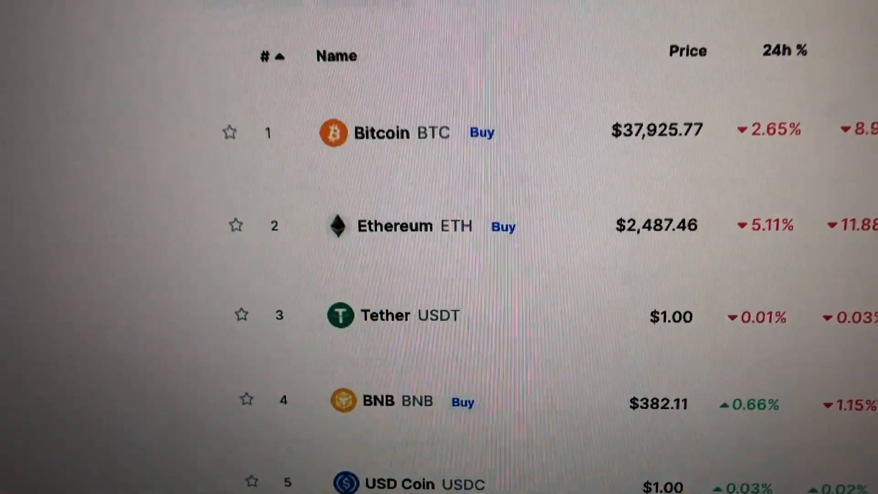